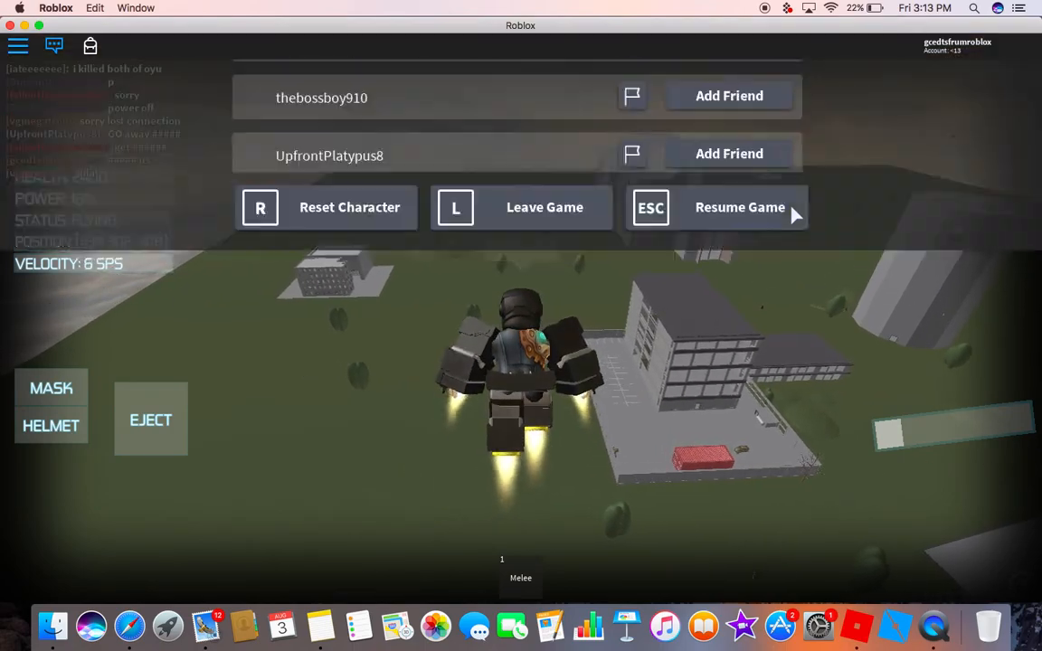
# Step: Resume the game from the Roblox menu, returning the suitless avatar to the city map
pyautogui.click(739, 208)
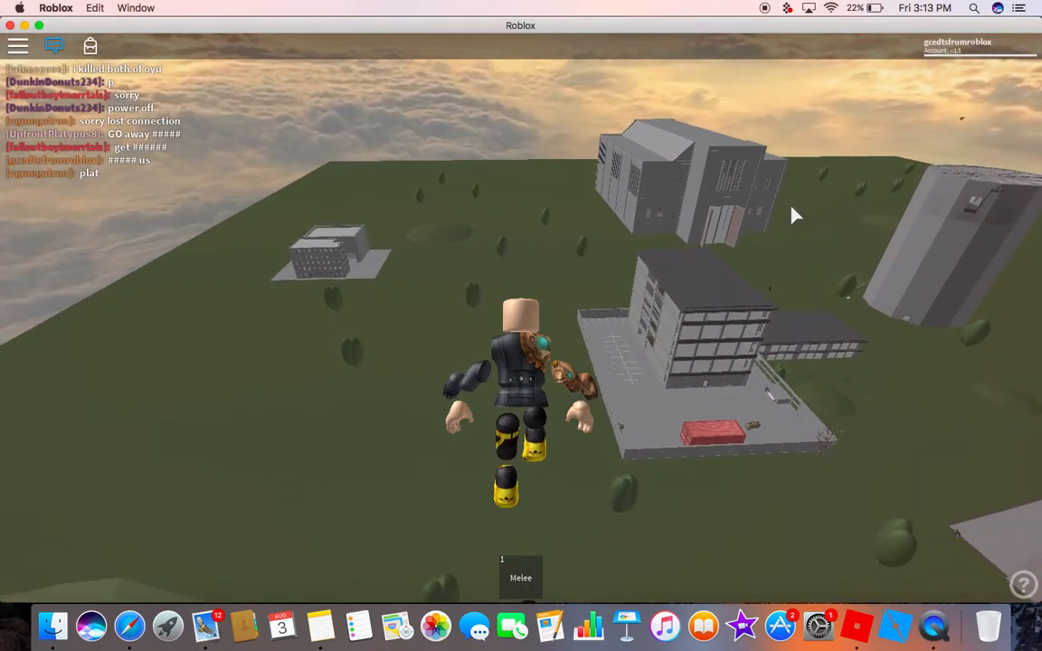